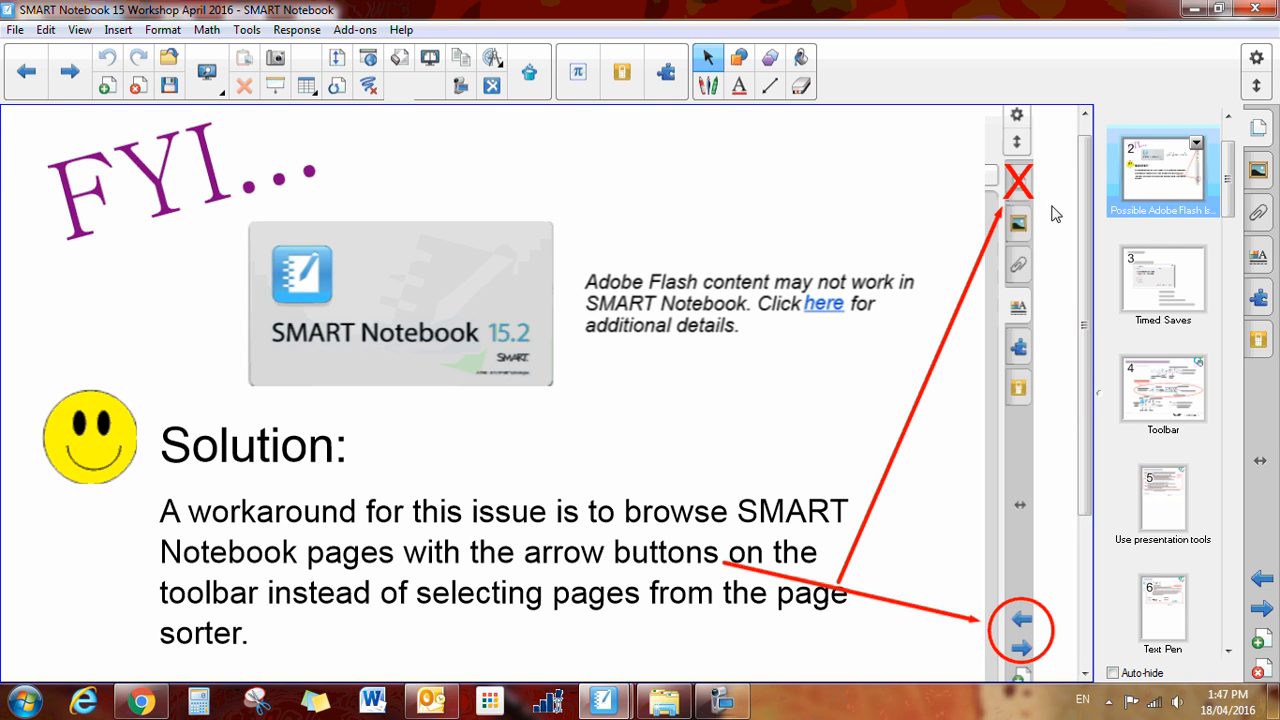
{"action": "mouse_move", "coordinate": [1020, 182]}
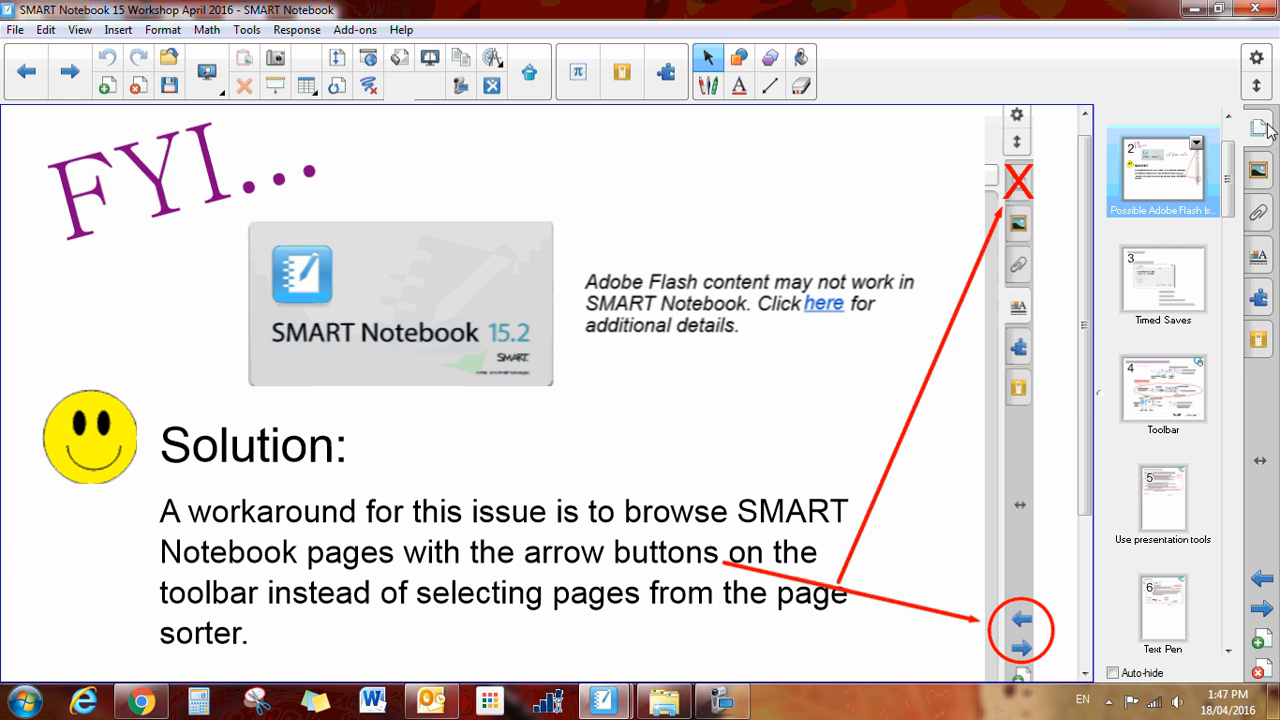
{"action": "mouse_move", "coordinate": [1185, 175]}
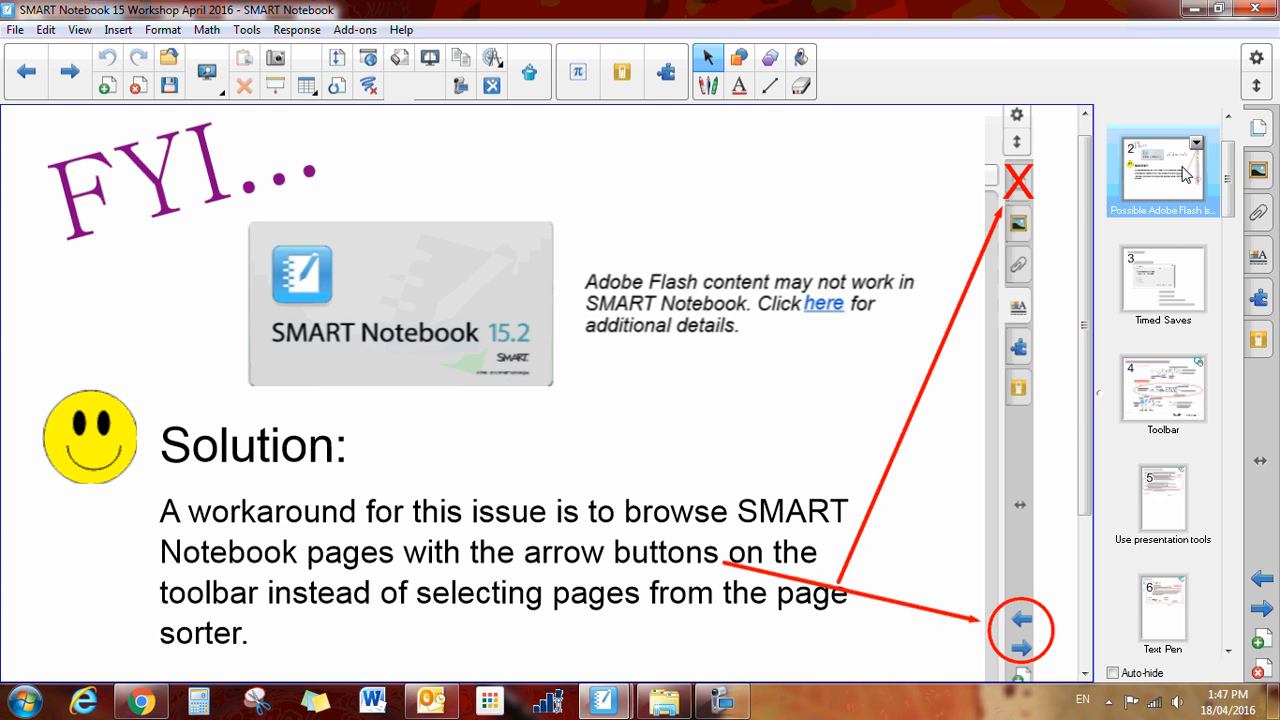
{"action": "mouse_move", "coordinate": [1168, 202]}
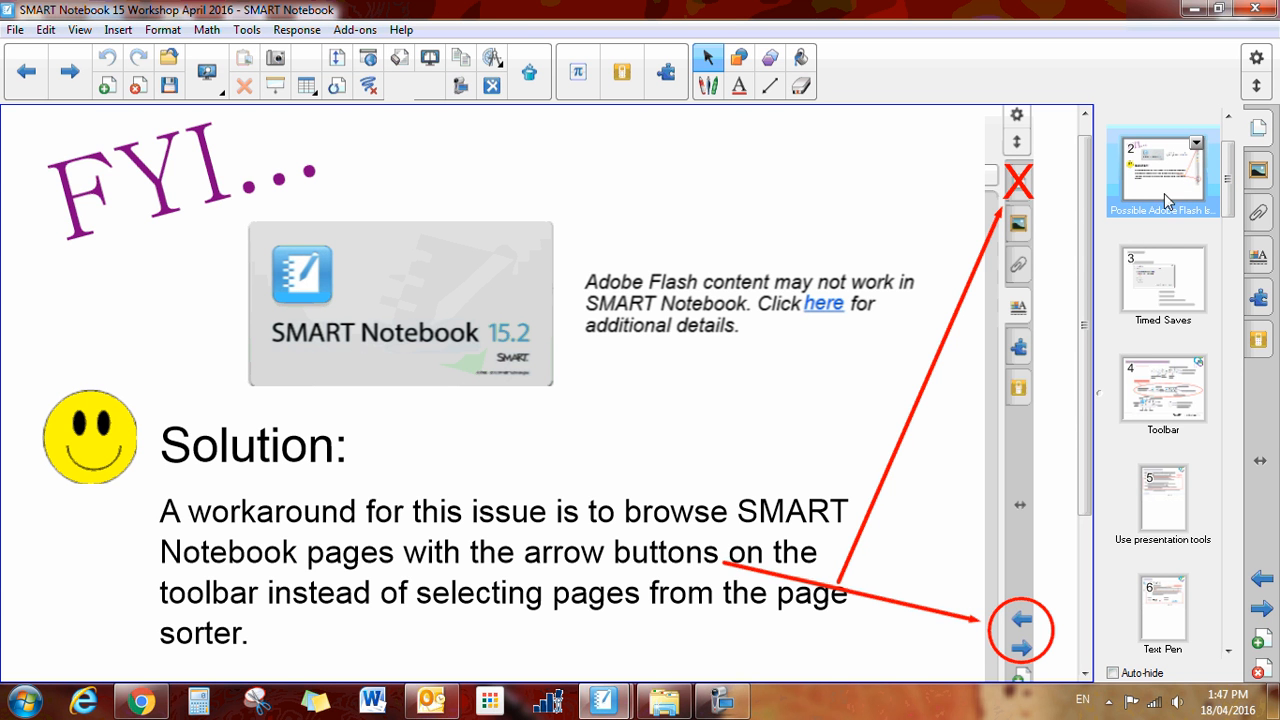
{"action": "mouse_move", "coordinate": [996, 633]}
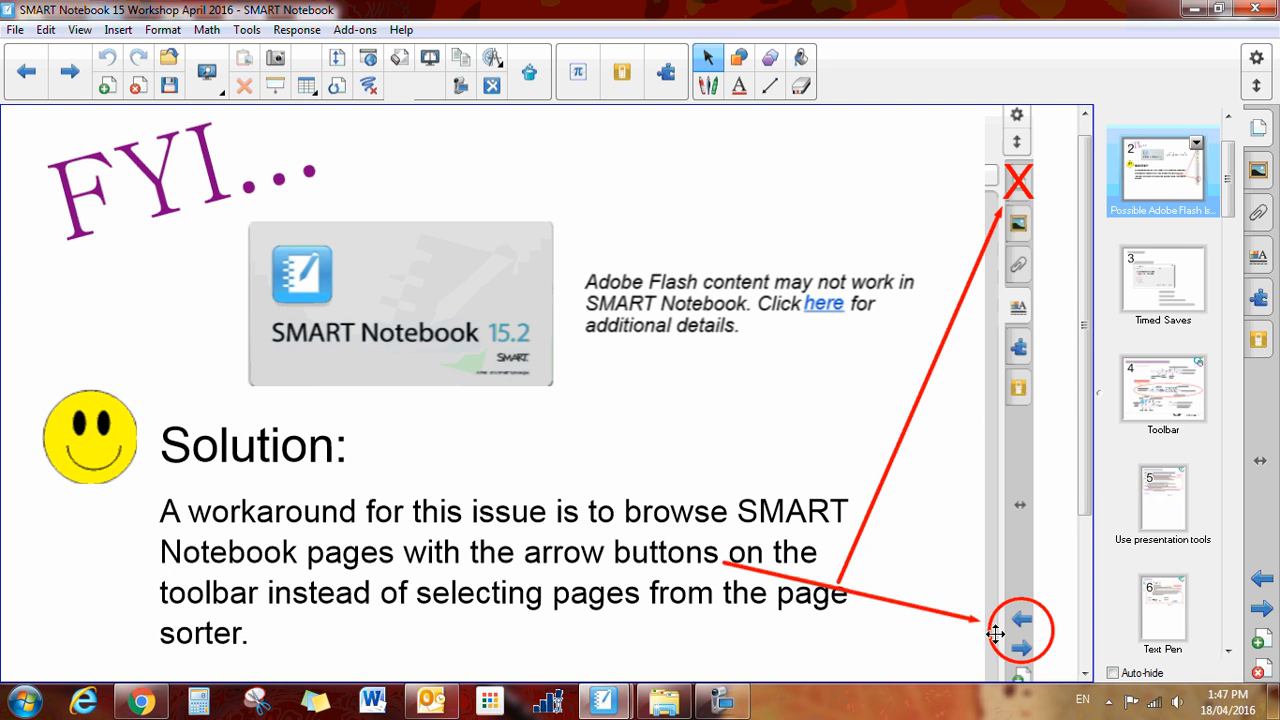
{"action": "mouse_move", "coordinate": [1246, 561]}
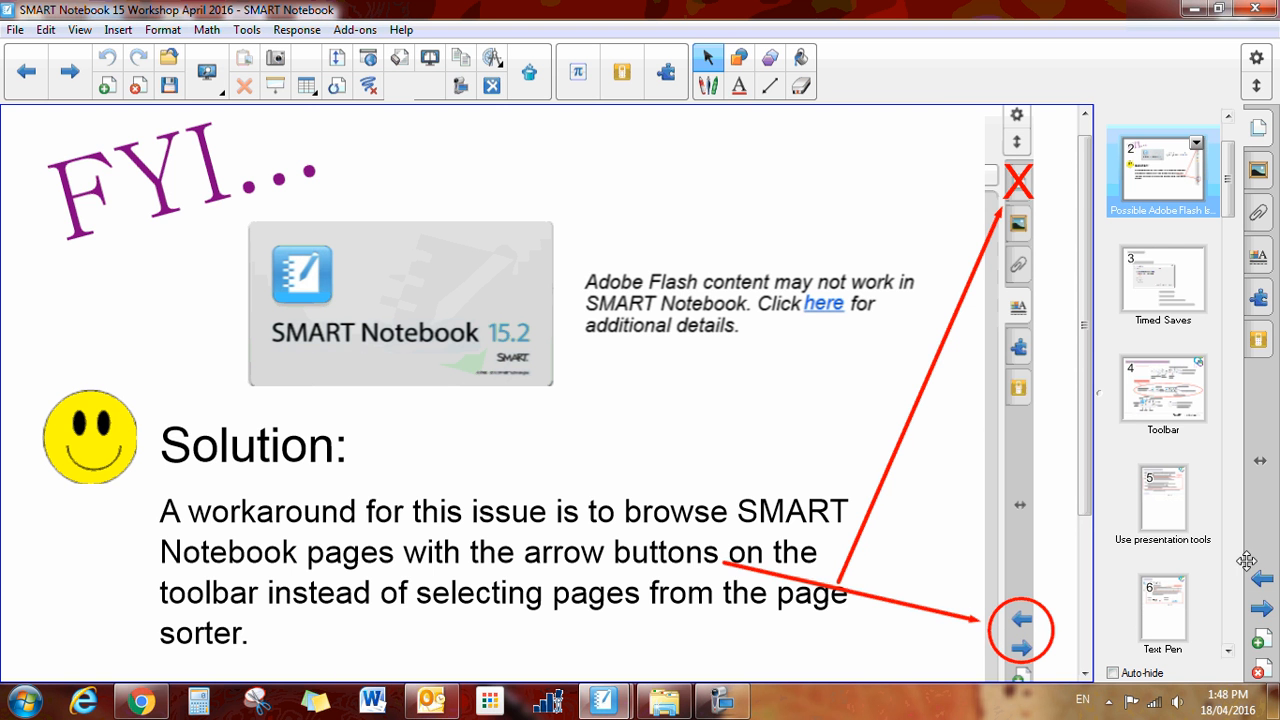